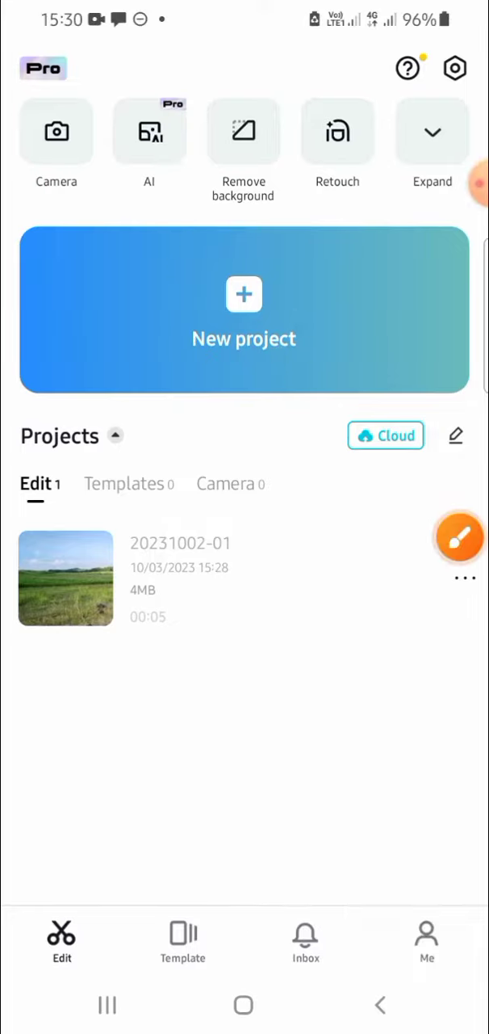
# Step: Start a new CapCut project and show the phone's Photos album in the media picker
pyautogui.click(244, 311)
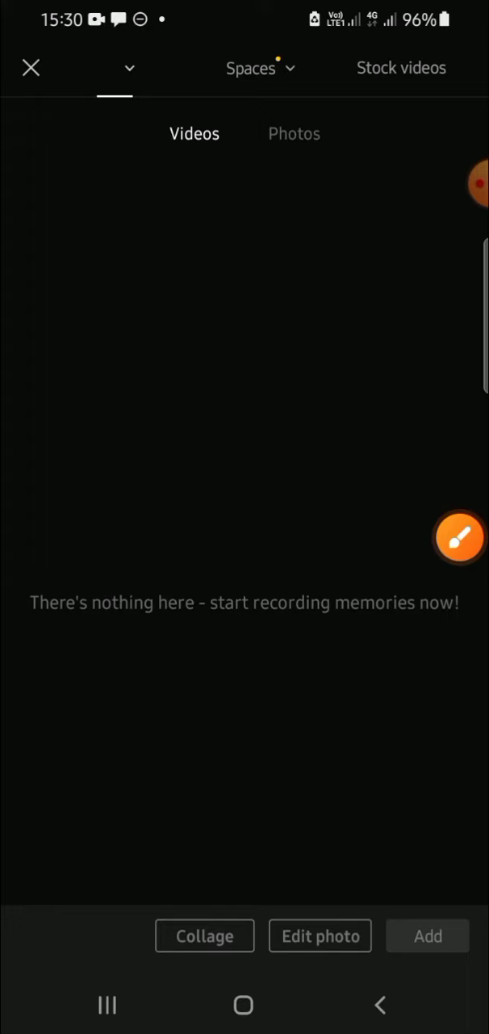
pyautogui.click(114, 68)
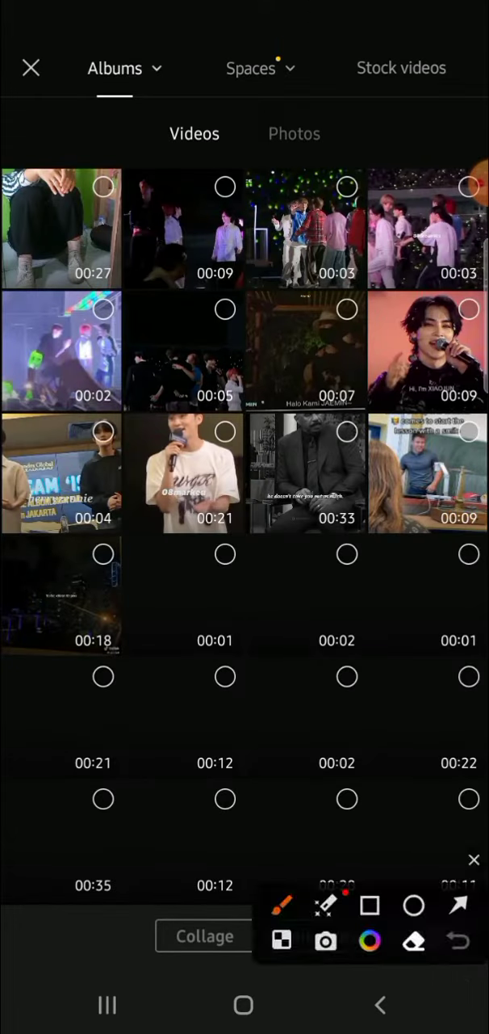
pyautogui.click(475, 860)
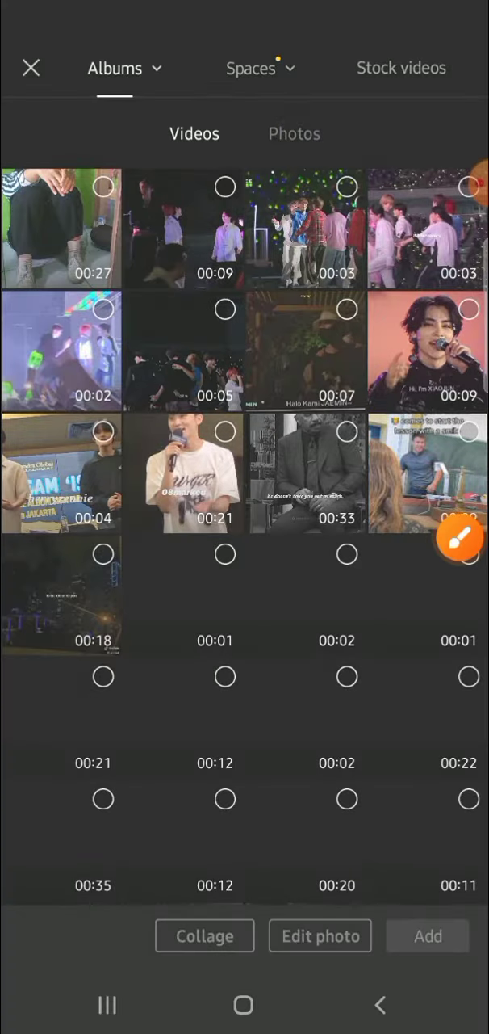
pyautogui.click(294, 133)
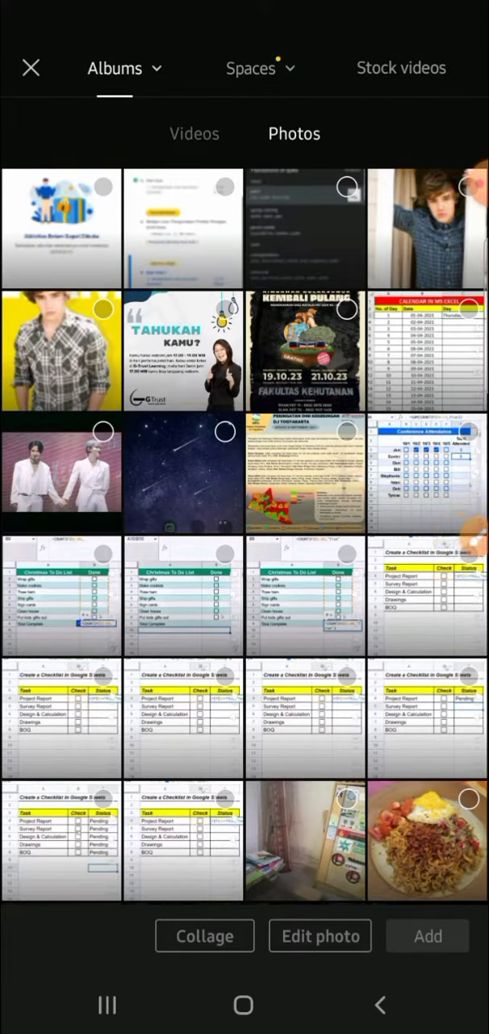
# Step: Select the yellow plaid-shirt photo and the window photo, and add both to the project
pyautogui.click(61, 351)
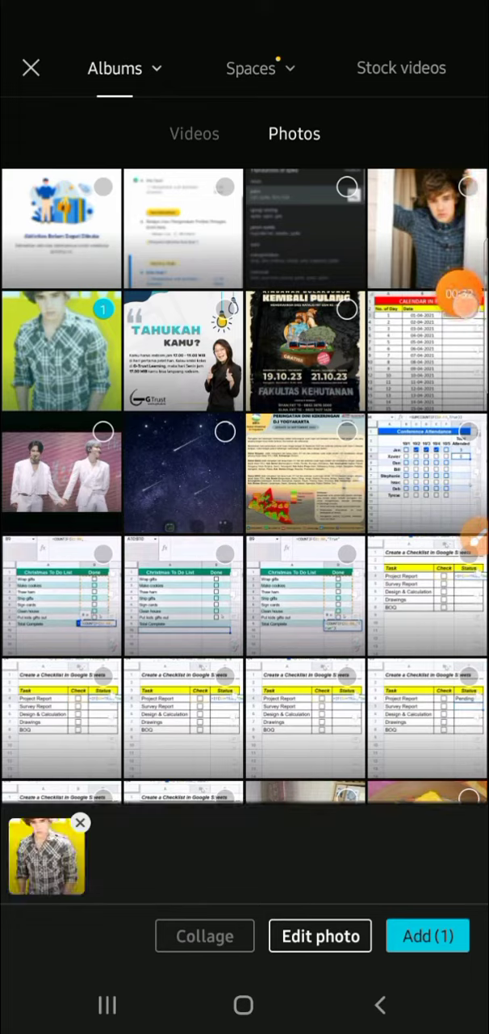
pyautogui.click(427, 228)
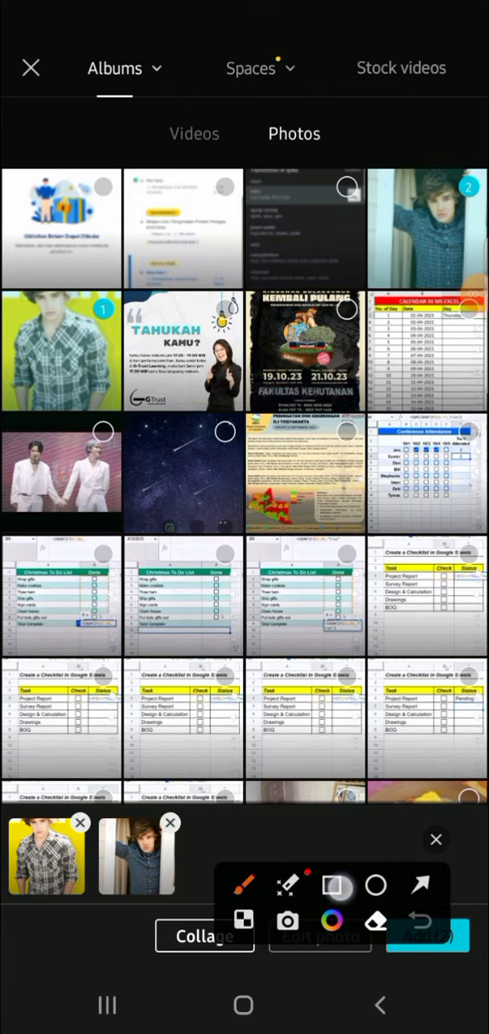
pyautogui.click(436, 839)
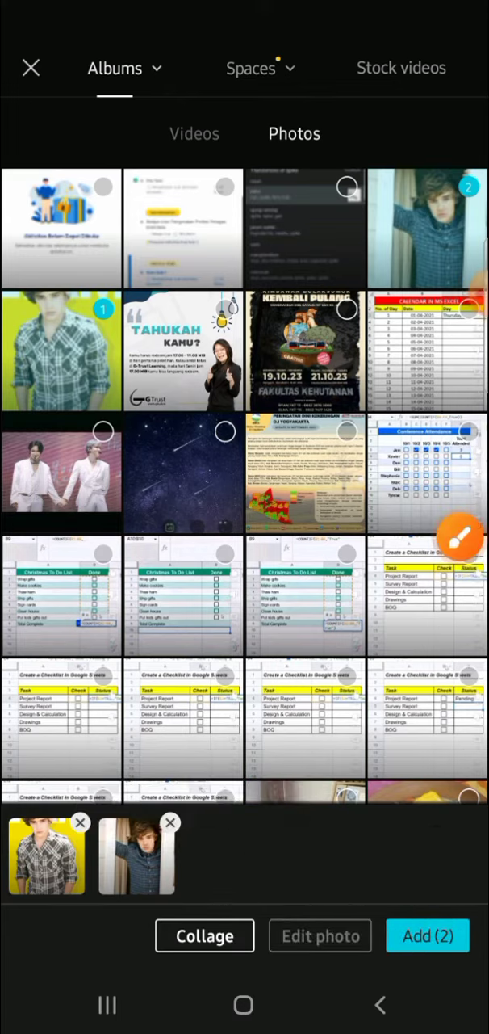
pyautogui.click(428, 936)
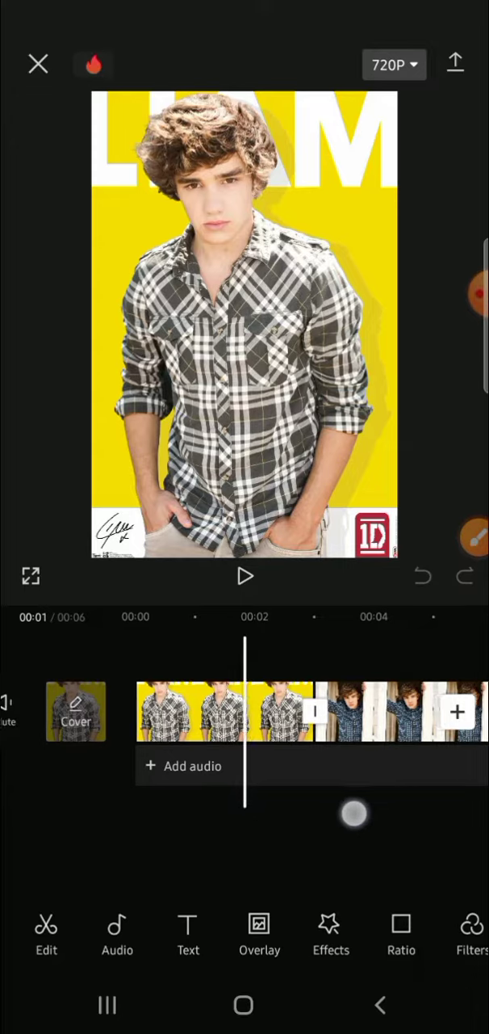
# Step: Scroll the timeline and open the transition marker between the two photo clips
pyautogui.hscroll(-3)
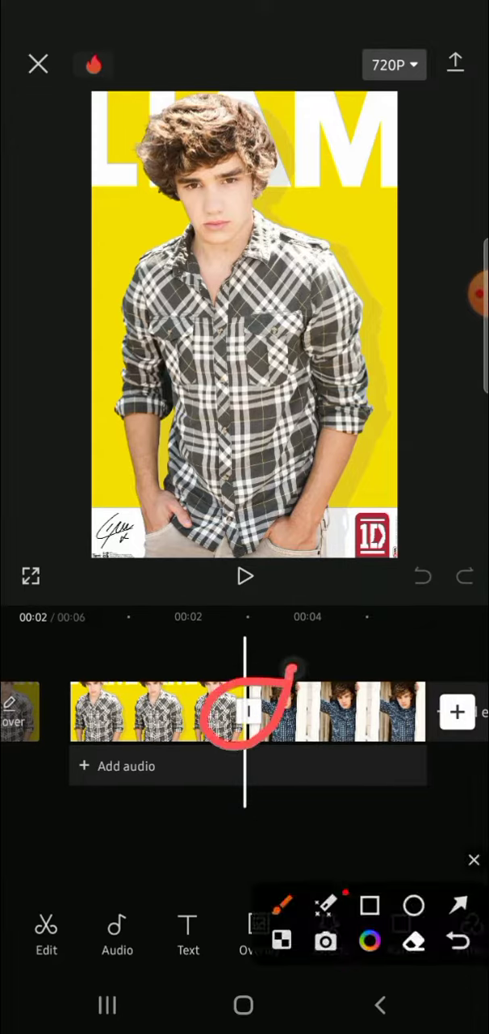
pyautogui.click(246, 713)
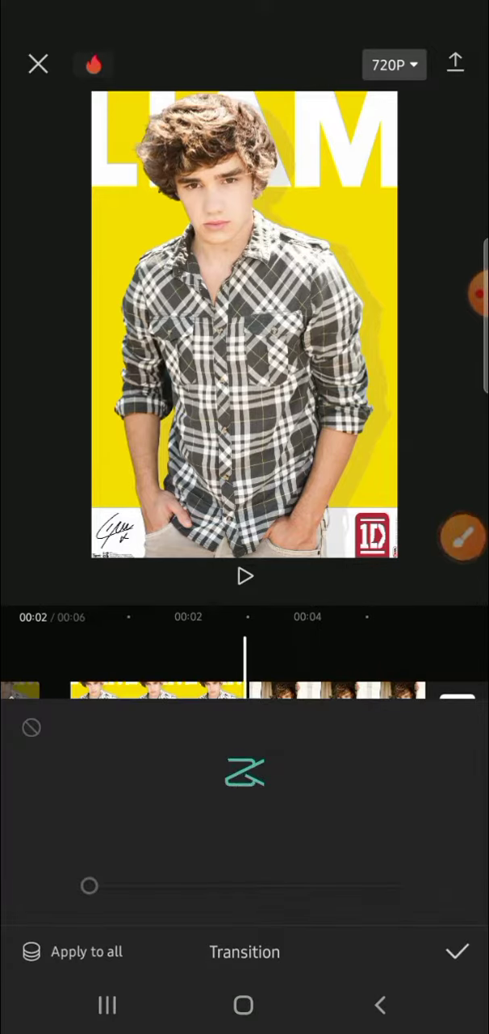
# Step: Browse the Trending and Overlay transitions, then choose Shake II from Camera
pyautogui.click(245, 773)
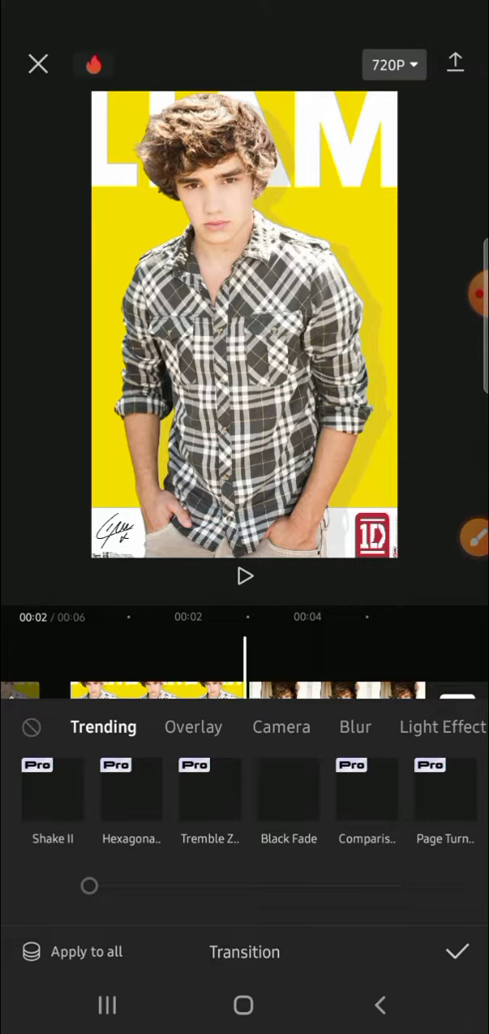
pyautogui.click(193, 726)
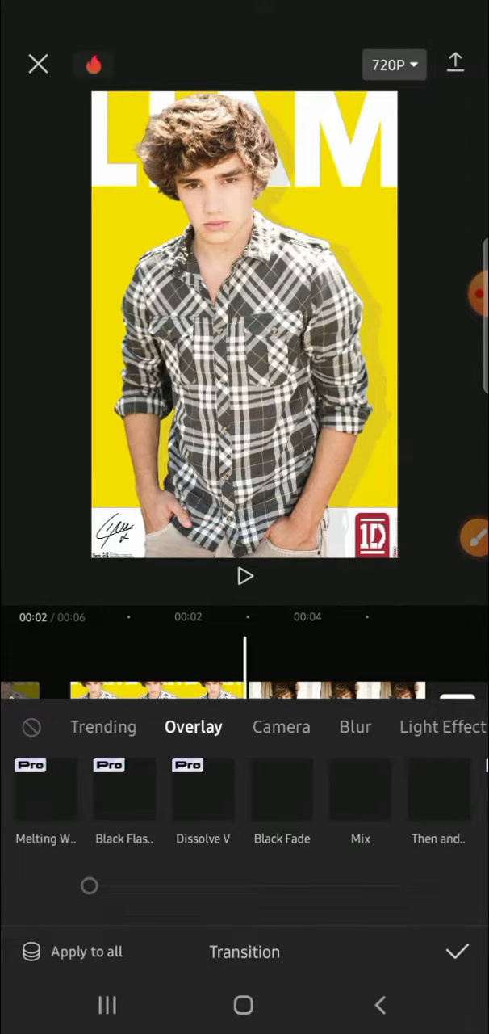
pyautogui.click(269, 726)
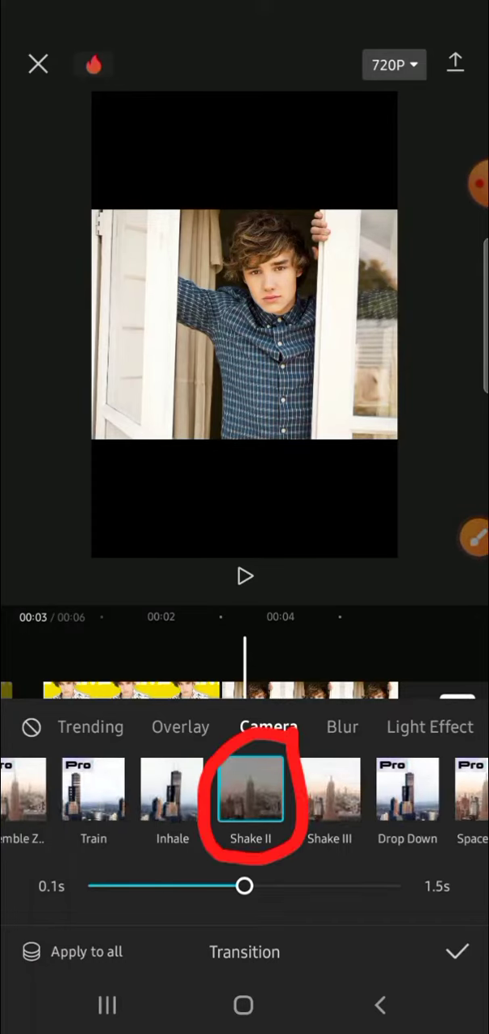
# Step: Try Shake II durations of 1.1, 1.2 and 0.7 seconds, settling on 0.9 seconds
pyautogui.moveTo(245, 885); pyautogui.dragTo(269, 886)
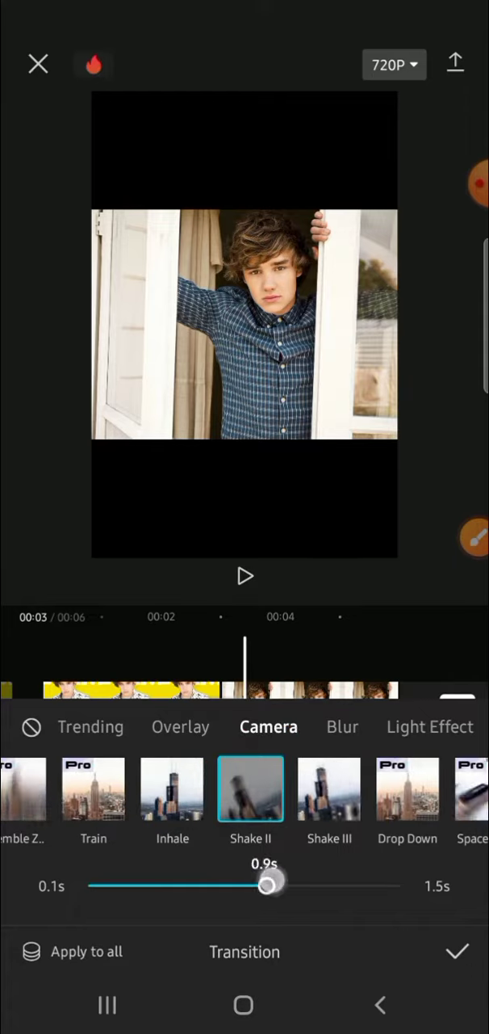
pyautogui.moveTo(269, 885); pyautogui.dragTo(312, 885)
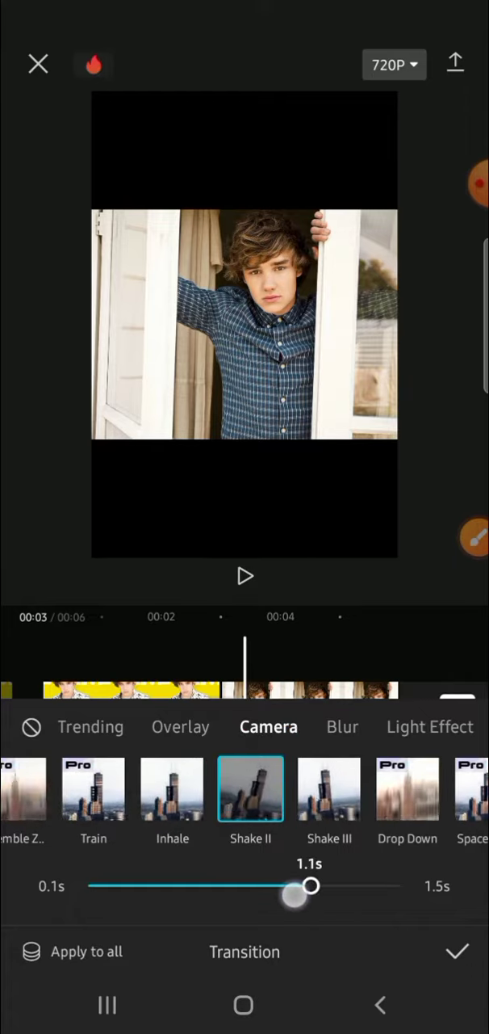
pyautogui.moveTo(311, 886); pyautogui.dragTo(331, 886)
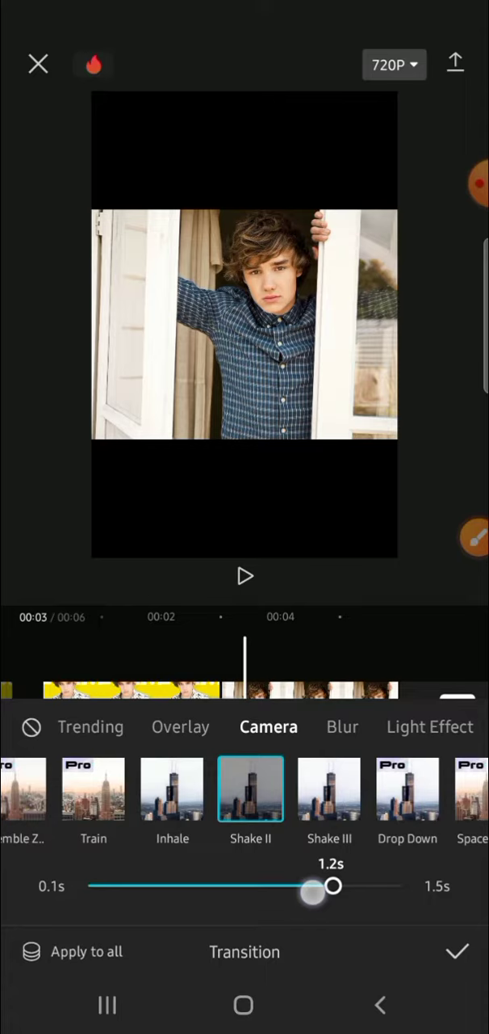
pyautogui.moveTo(333, 886); pyautogui.dragTo(220, 886)
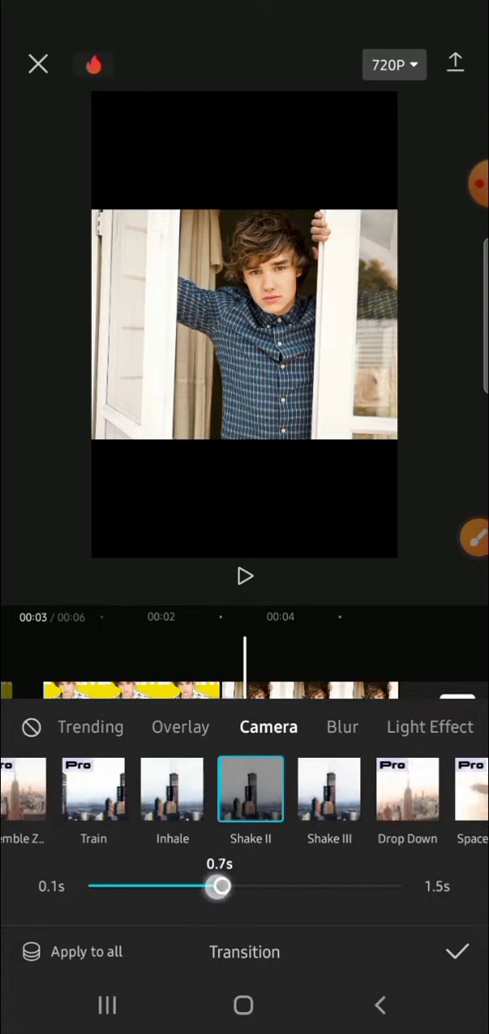
pyautogui.moveTo(218, 886); pyautogui.dragTo(266, 886)
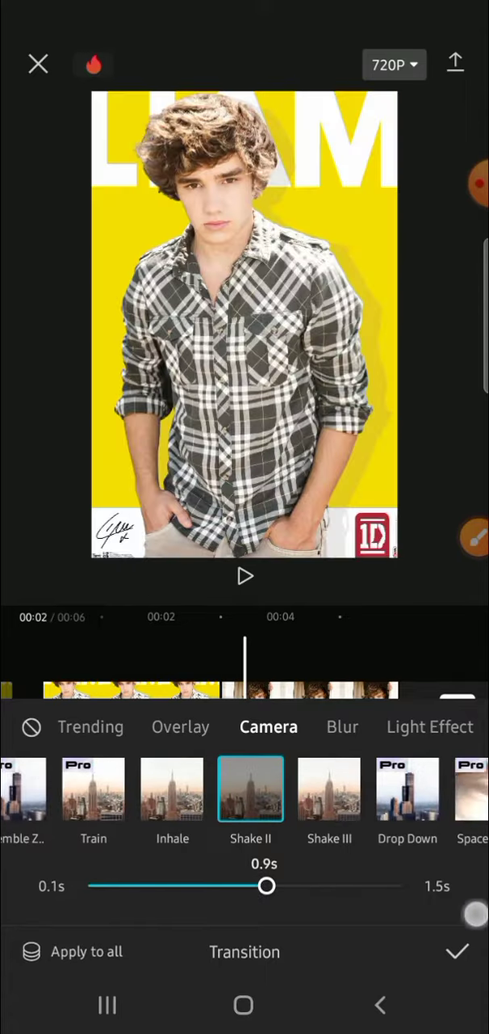
# Step: Play and stop a preview of the 0.9-second Shake II transition
pyautogui.click(245, 576)
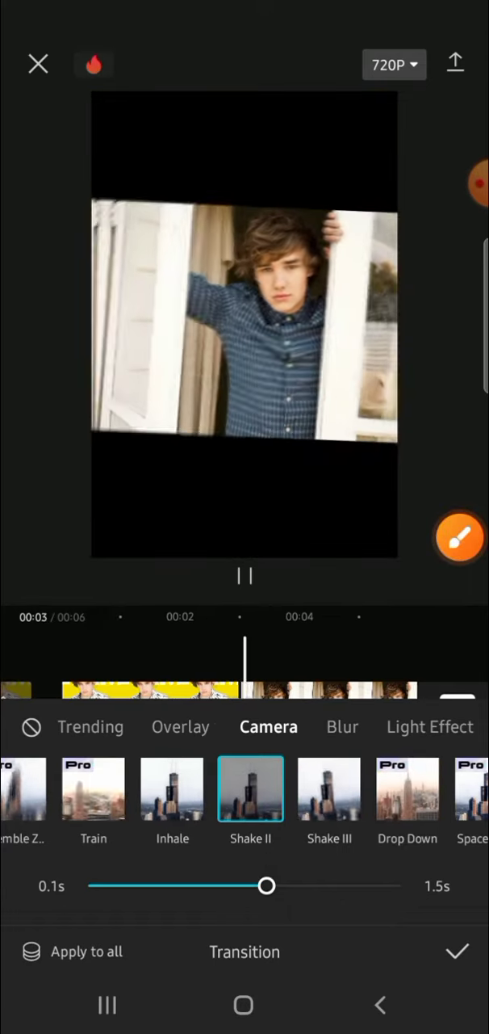
pyautogui.click(245, 575)
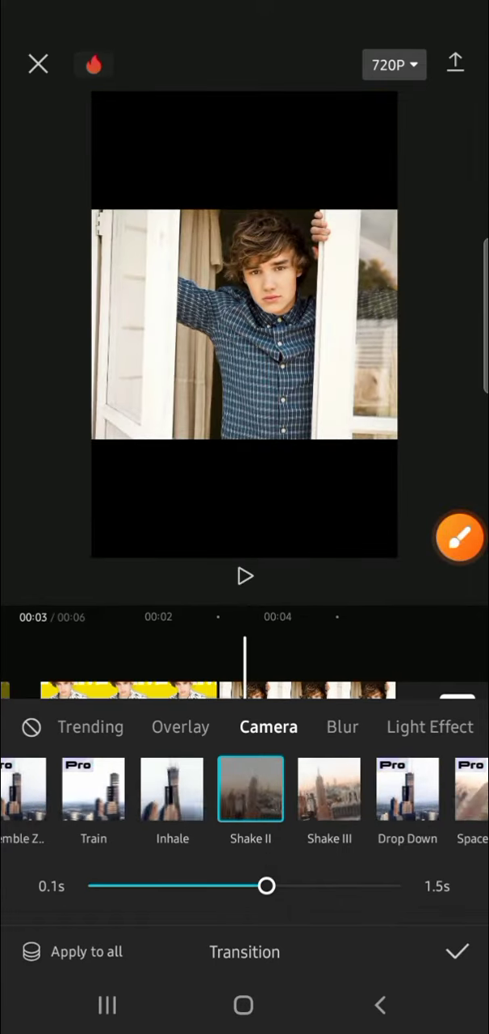
pyautogui.click(461, 537)
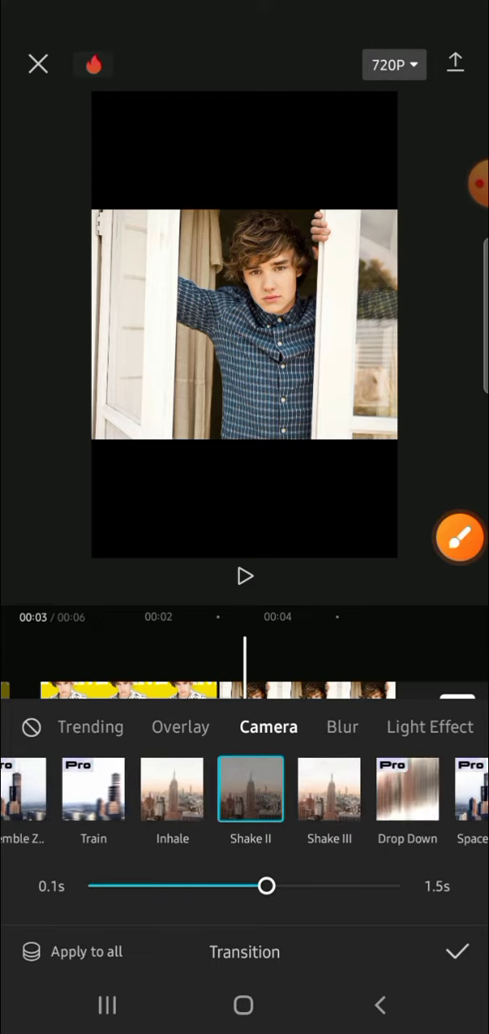
# Step: Confirm the Shake II transition and play the two-photo video from the start
pyautogui.click(457, 951)
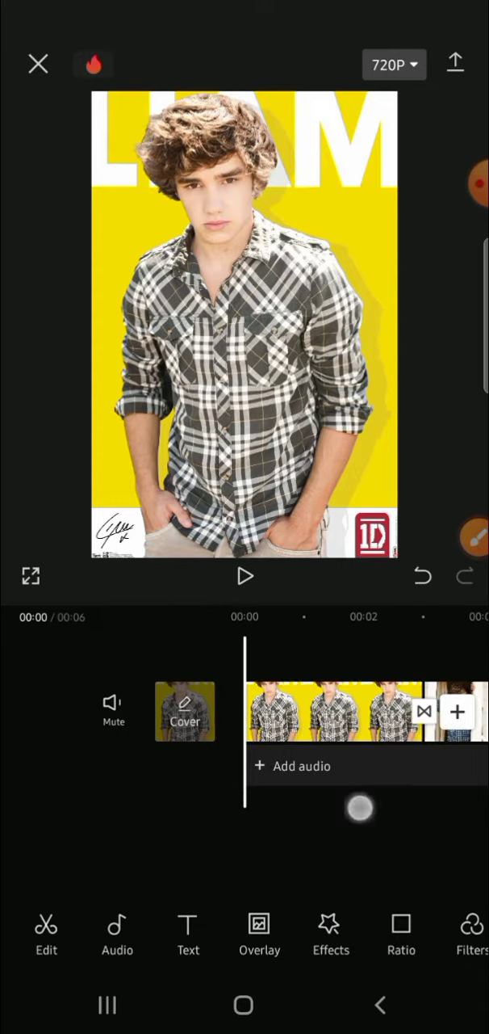
pyautogui.click(245, 576)
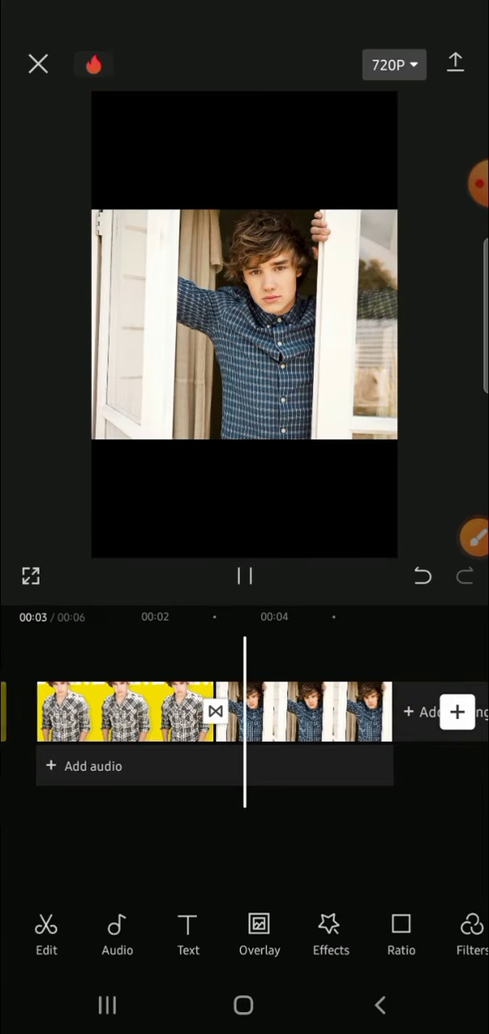
pyautogui.click(244, 576)
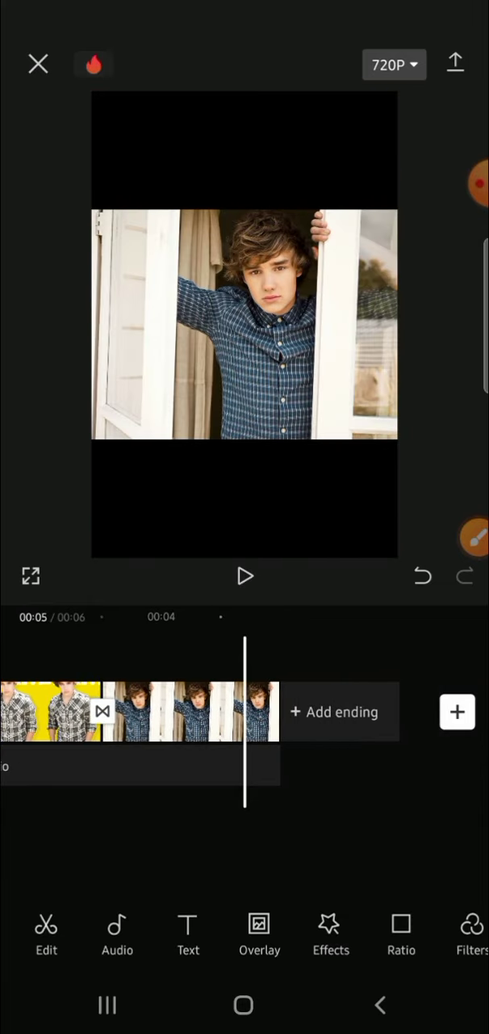